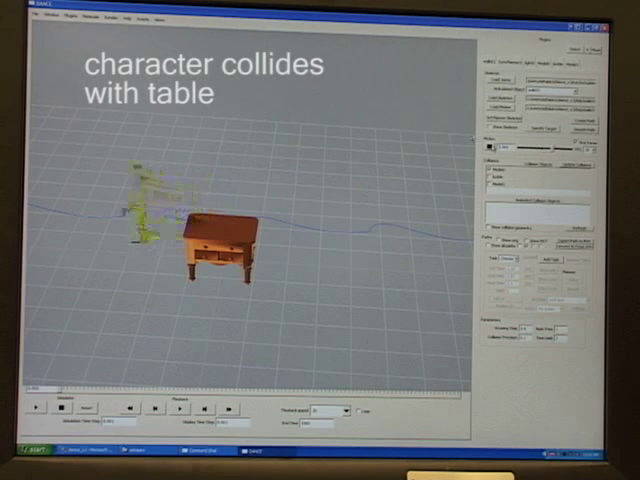
- Play the walk animation so the figure passes through the table, then reach for the menu bar
left_click(176, 18)
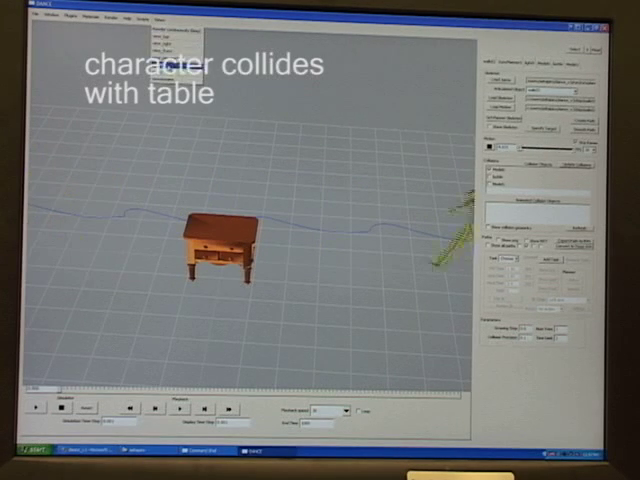